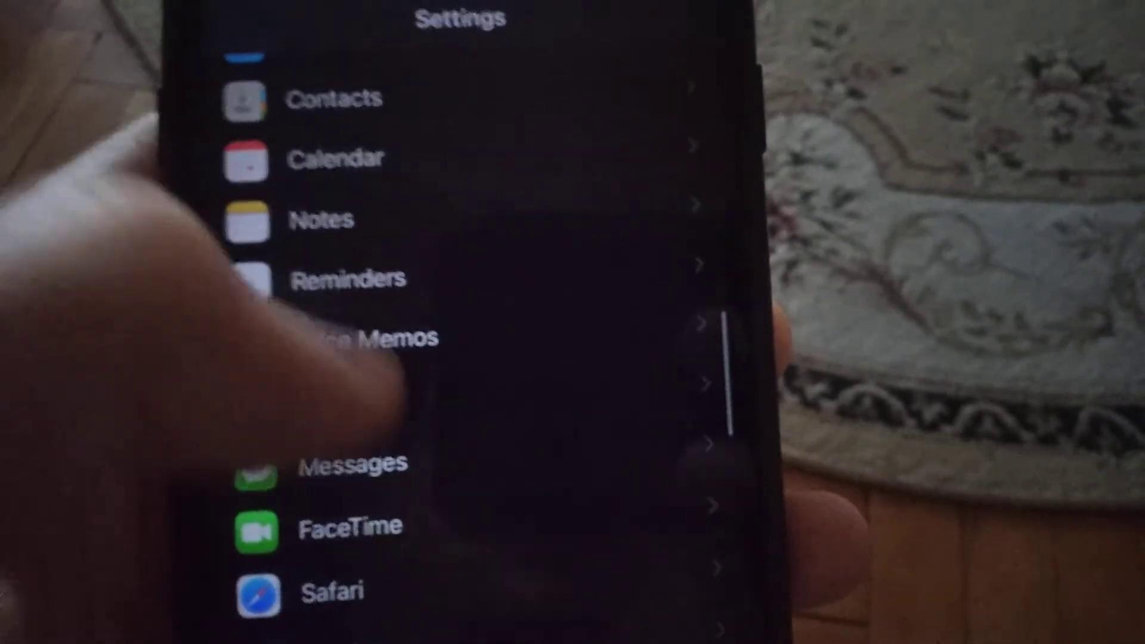
pyautogui.scroll(3)
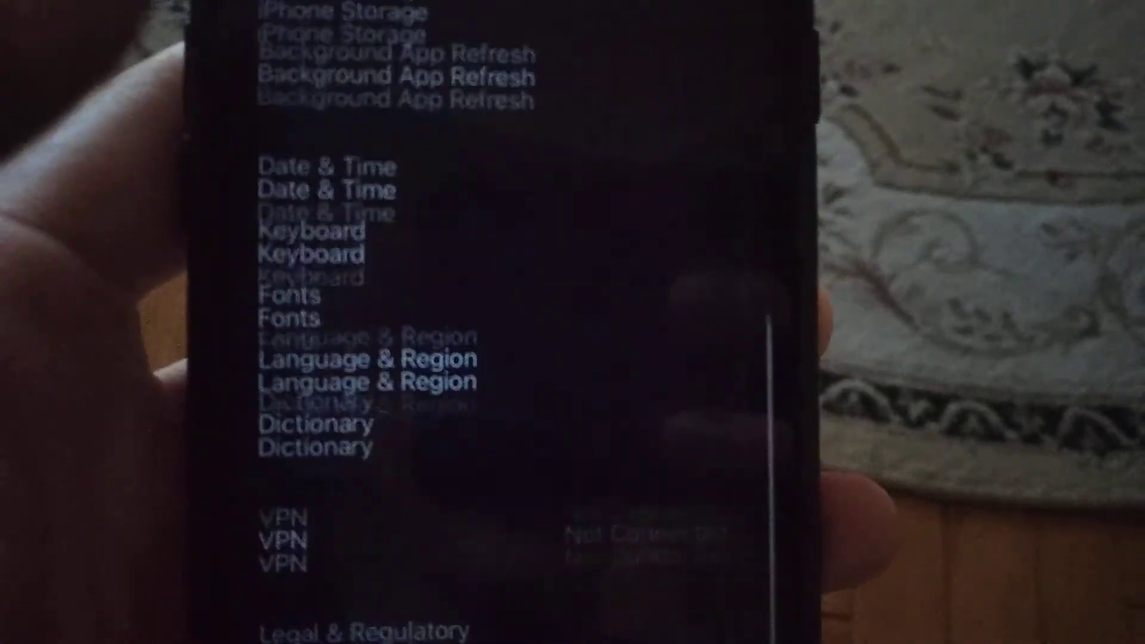
pyautogui.scroll(-3)
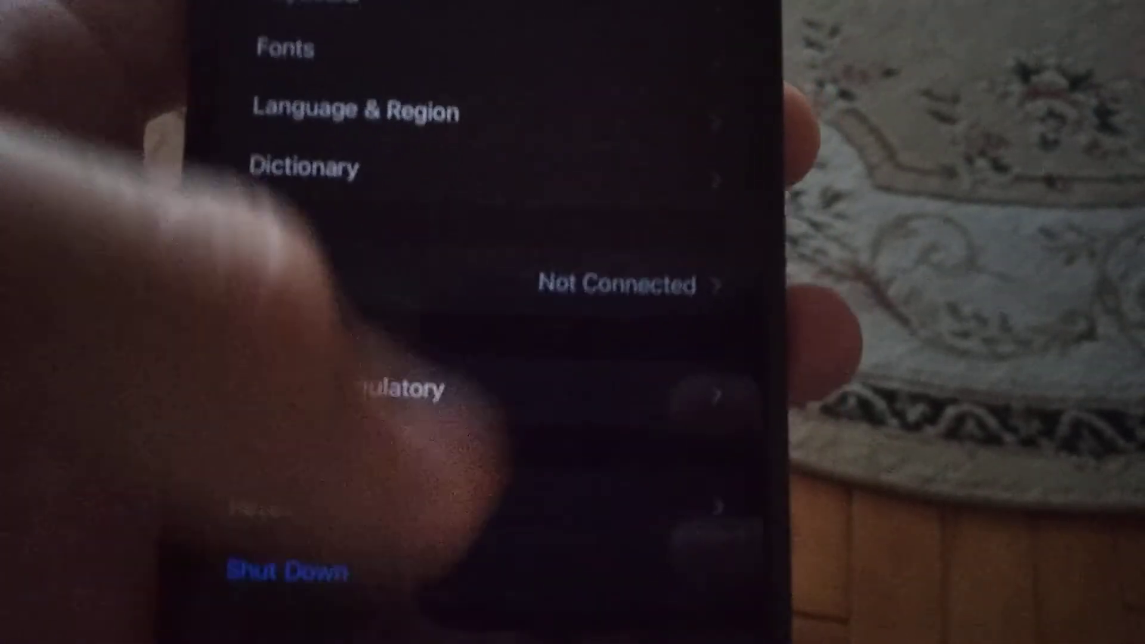